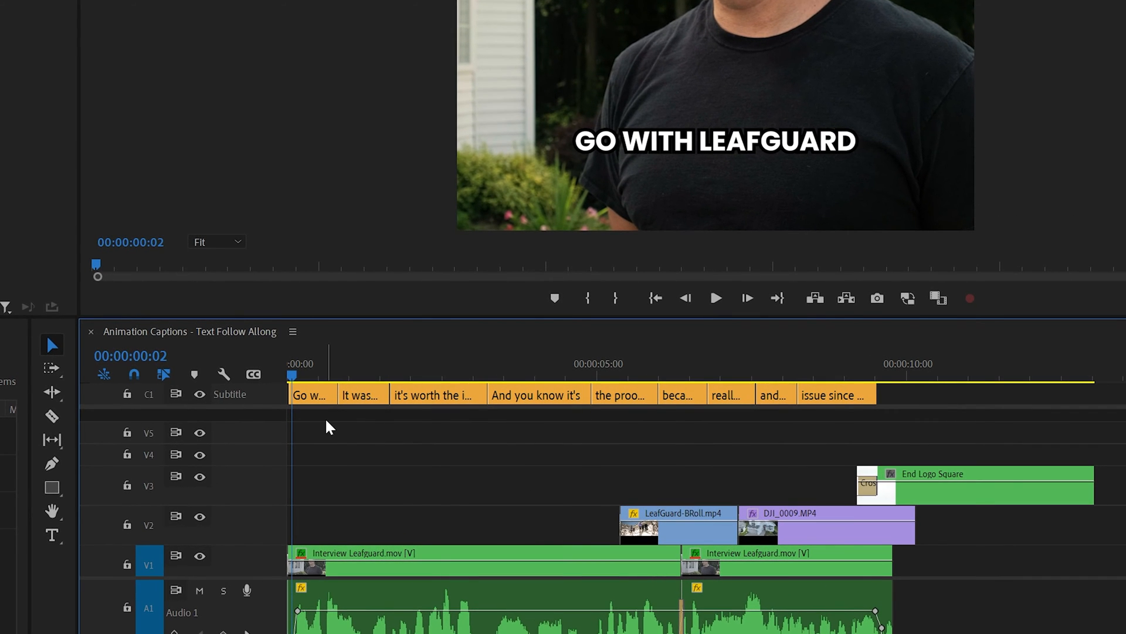
mouse_move(321, 430)
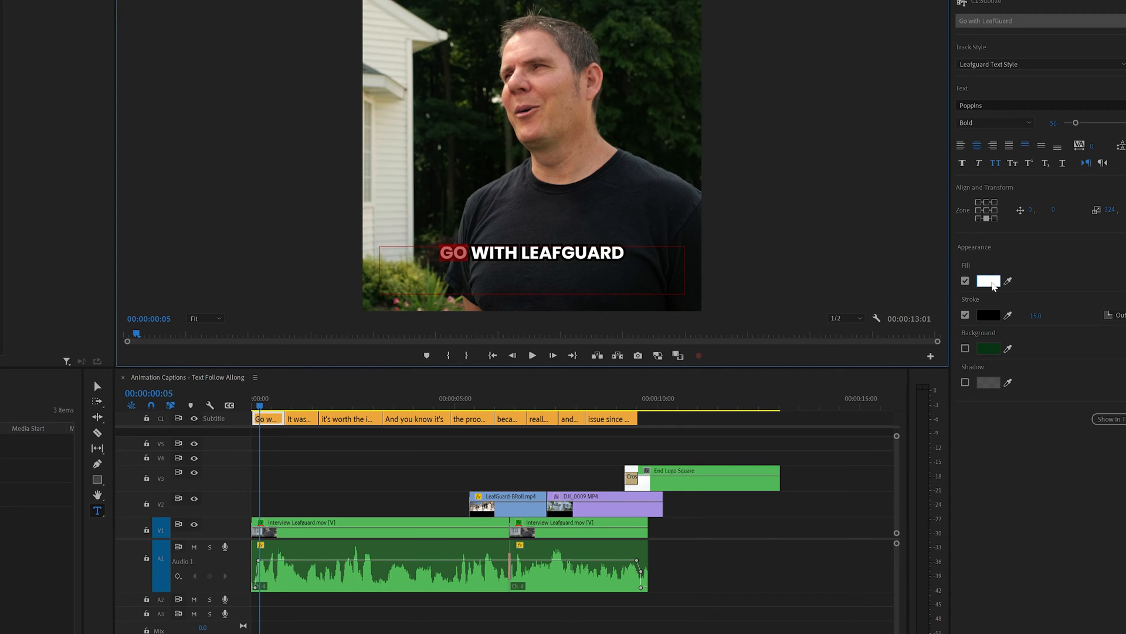
Colour 'Go' green (43CD59), split the caption at the playhead and recolour the next word green
click(988, 280)
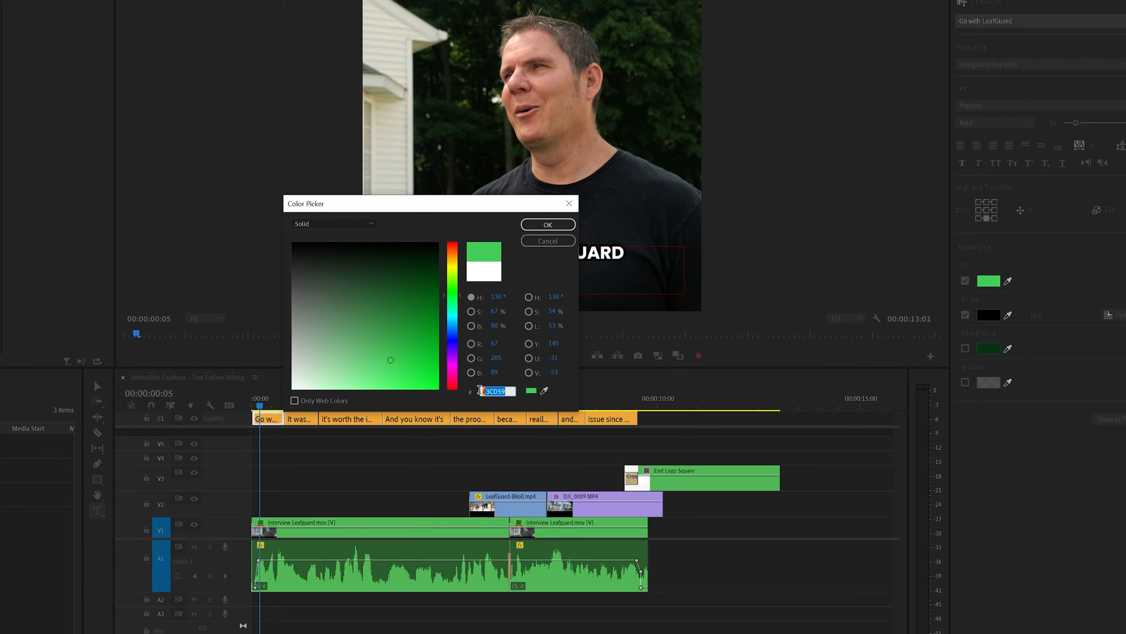
click(546, 224)
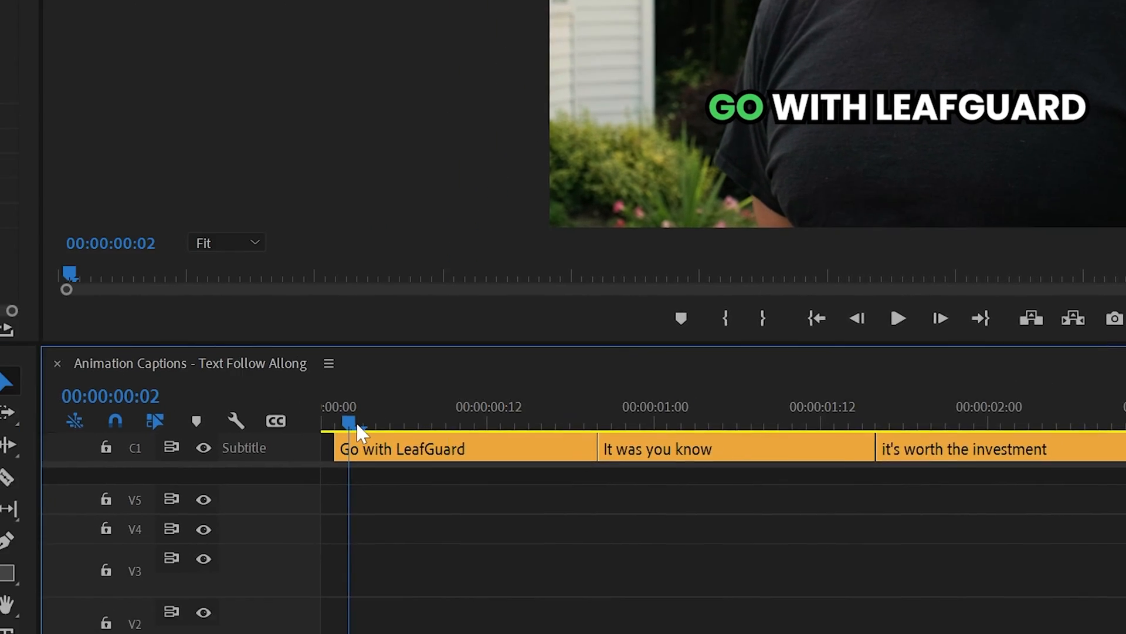
key(c)
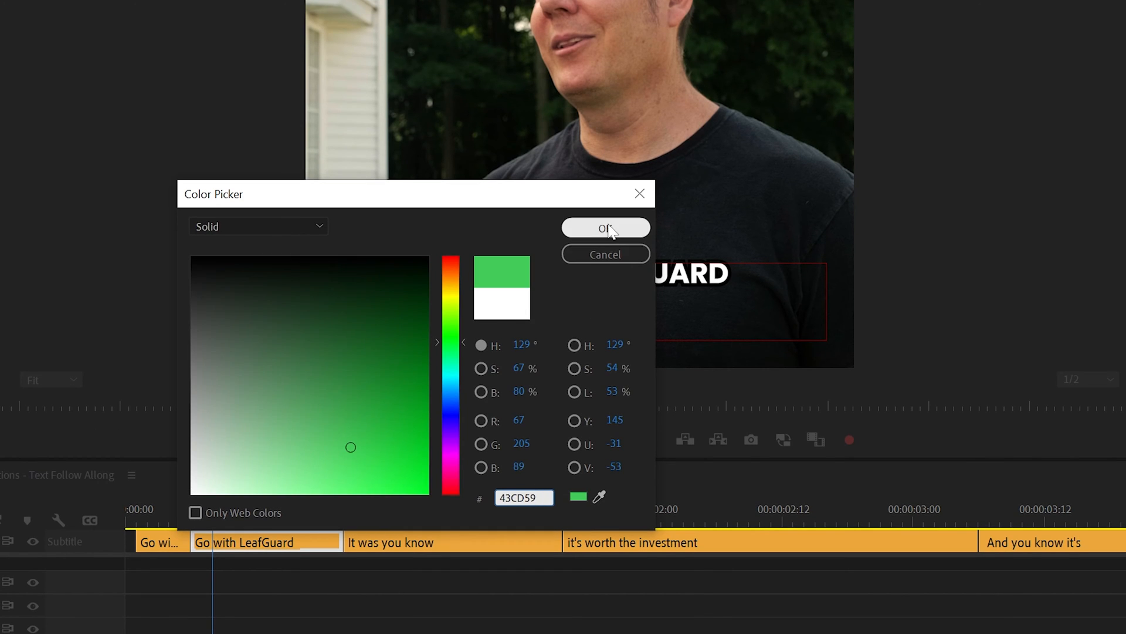
click(605, 228)
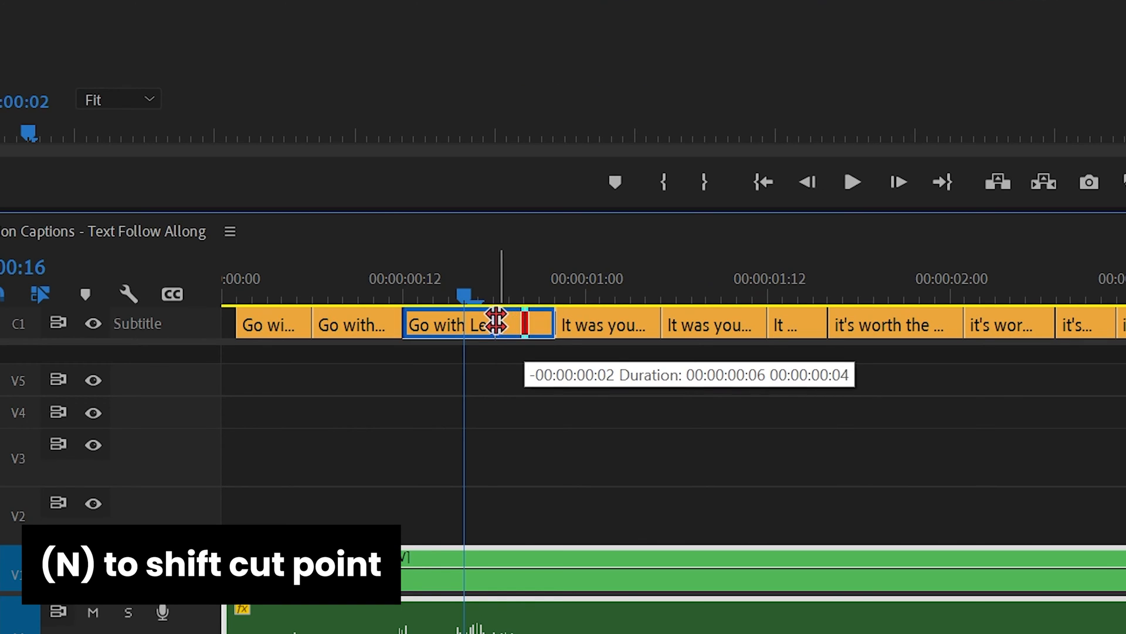
Roll the cut point between two caption pieces to match the speech
drag(495, 321, 521, 322)
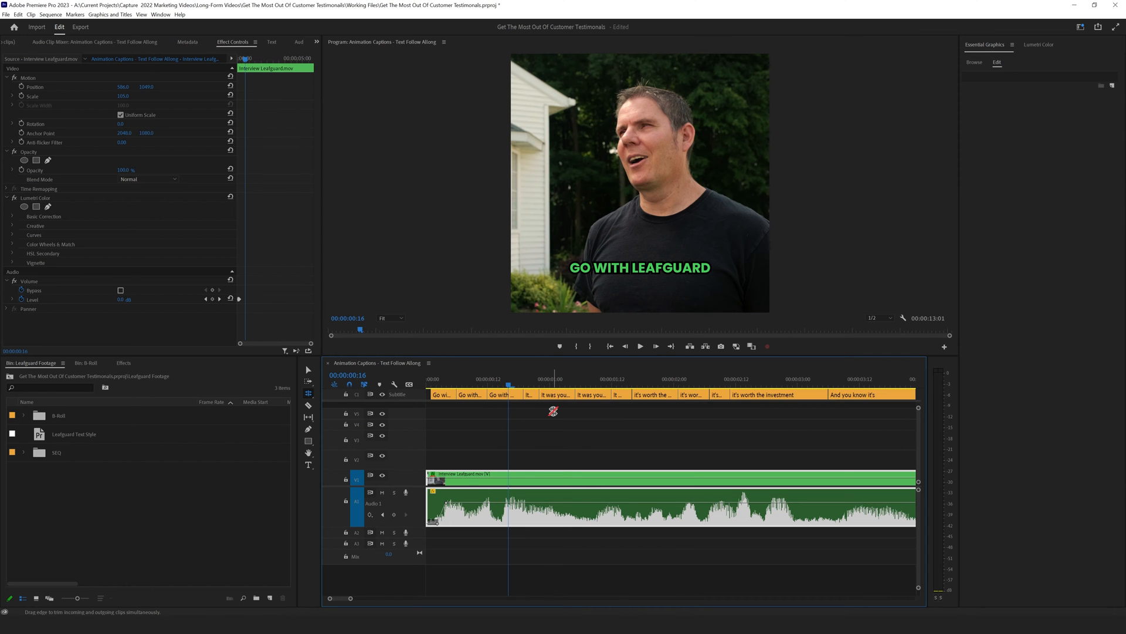
click(639, 345)
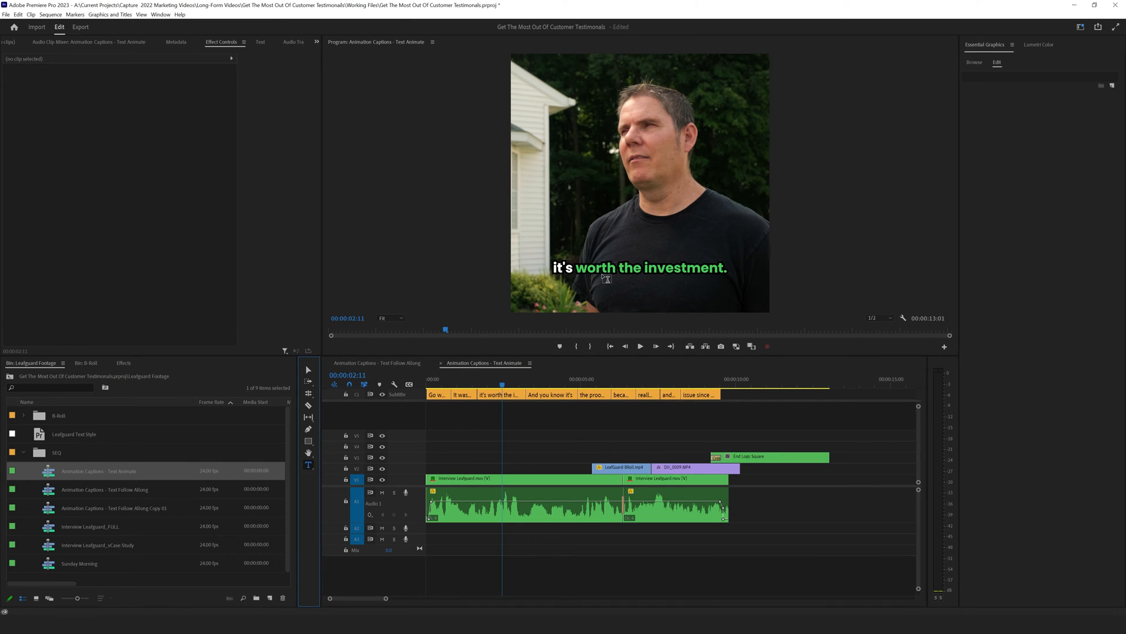
mouse_move(588, 229)
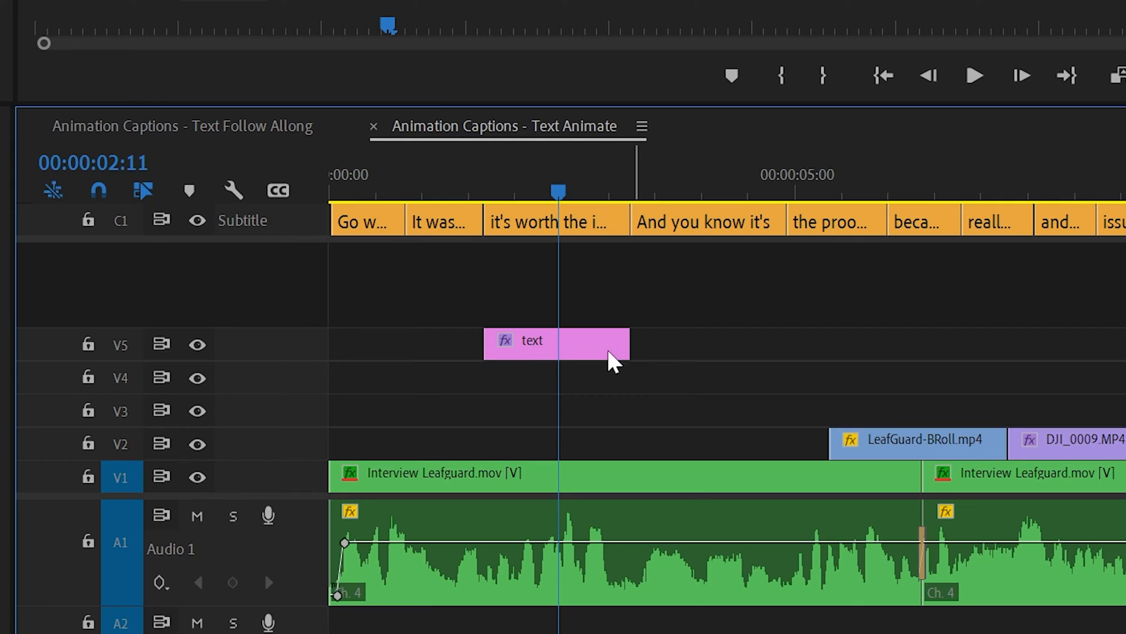
Copy the third caption's wording and paste it into the new text graphic
click(556, 342)
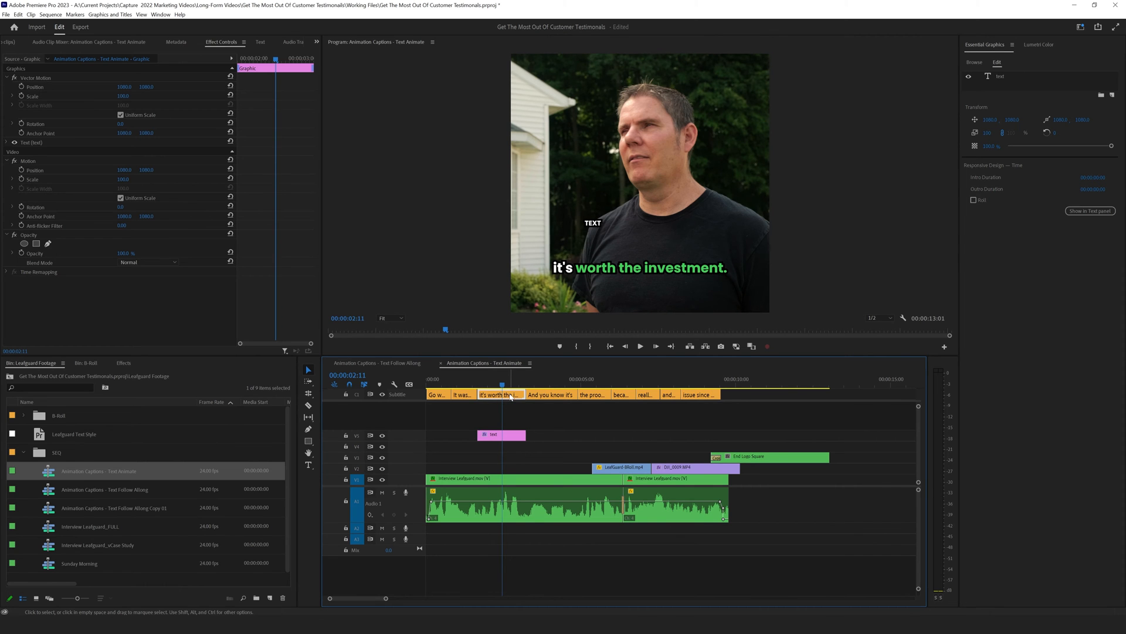
click(261, 43)
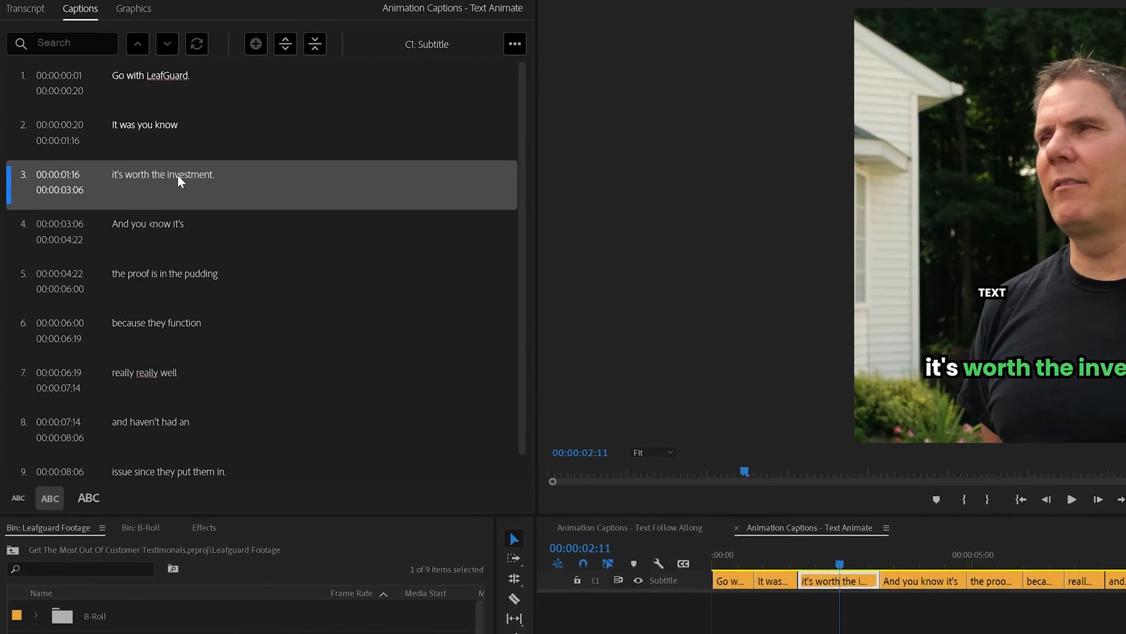
double_click(161, 175)
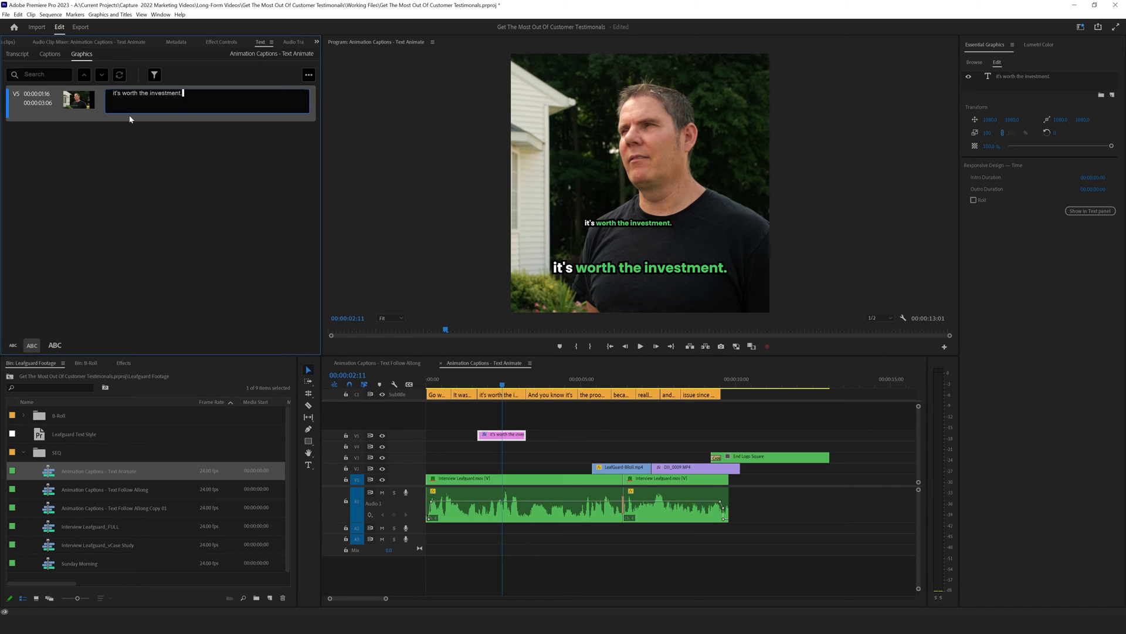
click(501, 434)
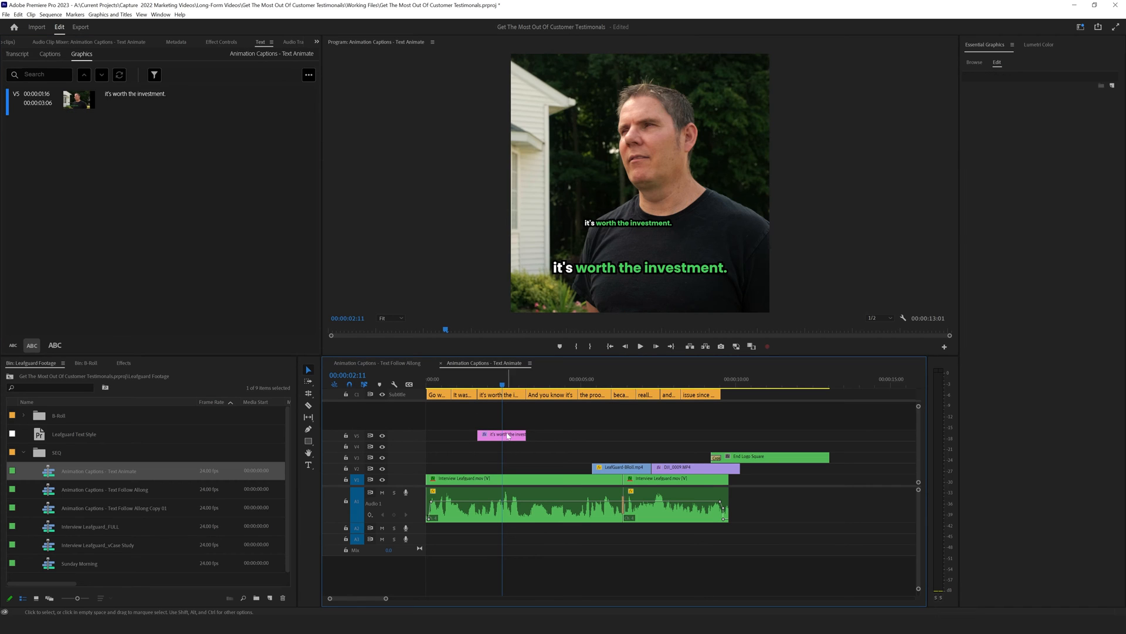
click(500, 435)
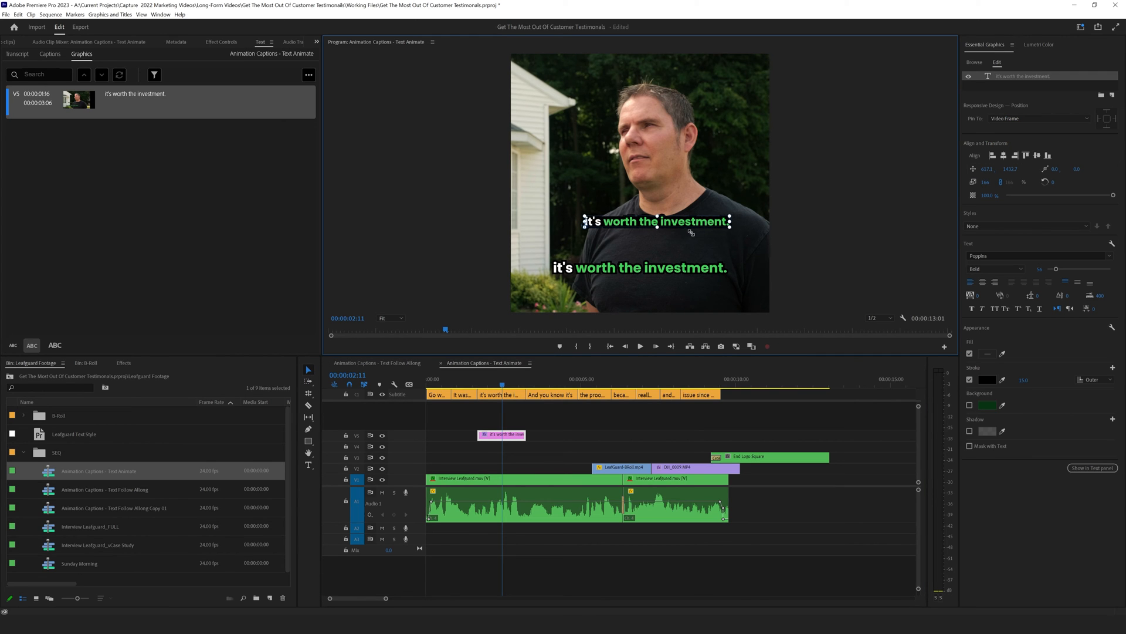
Drag the graphic text down in the Program Monitor until it overlays the subtitle
drag(656, 222, 638, 234)
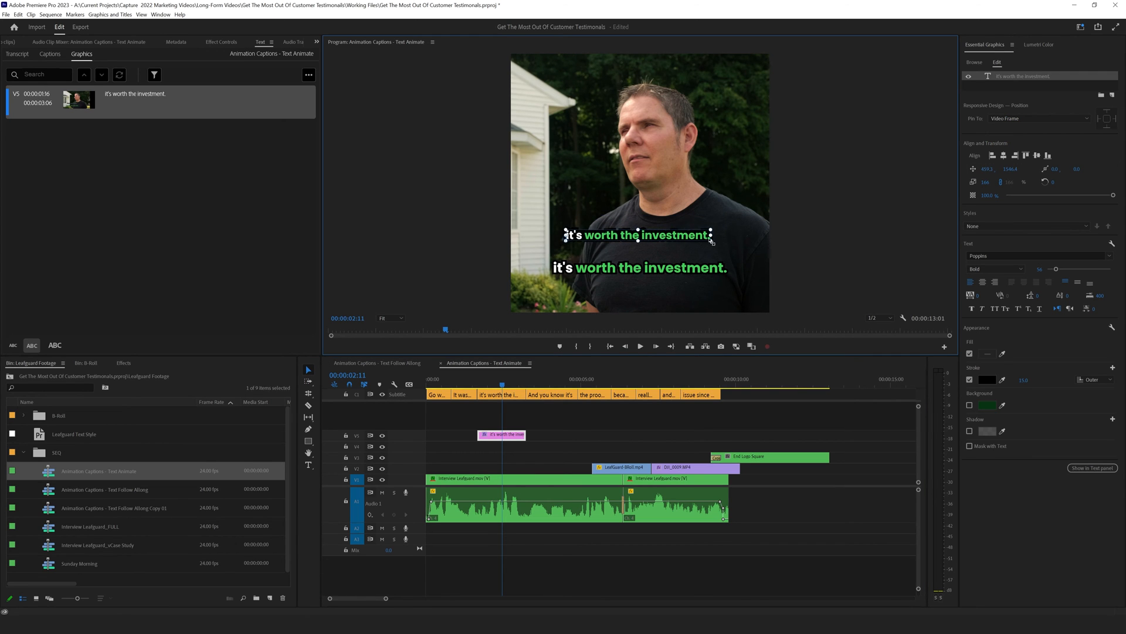
drag(639, 234, 640, 239)
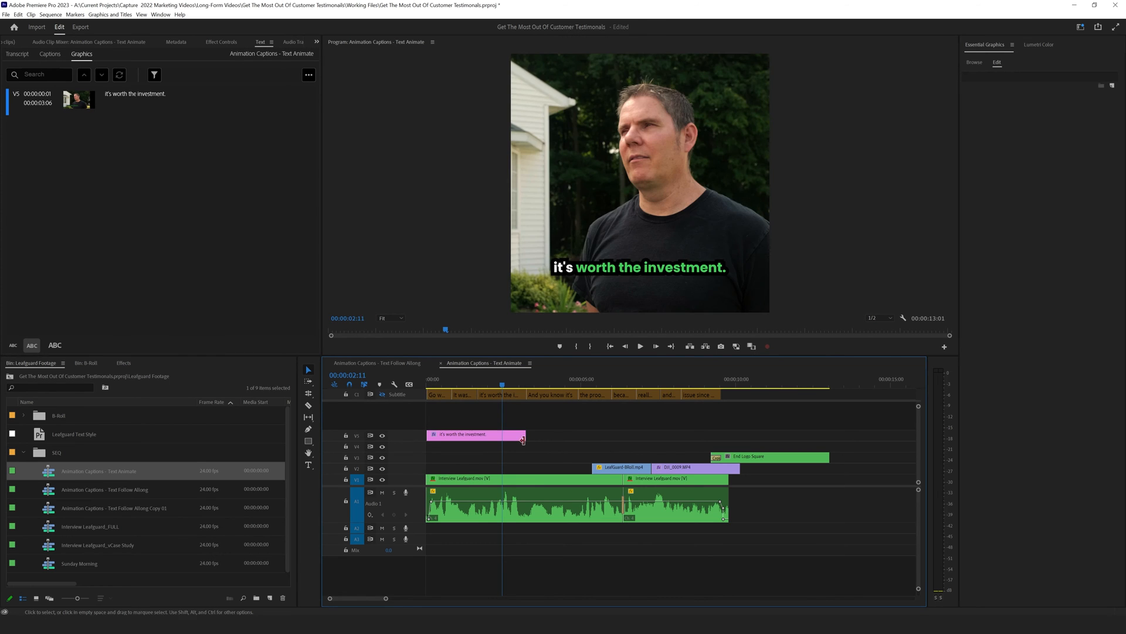
Extend the text graphic on the timeline and retype the first copy as 'Go with LeafGuard'
drag(524, 438, 725, 434)
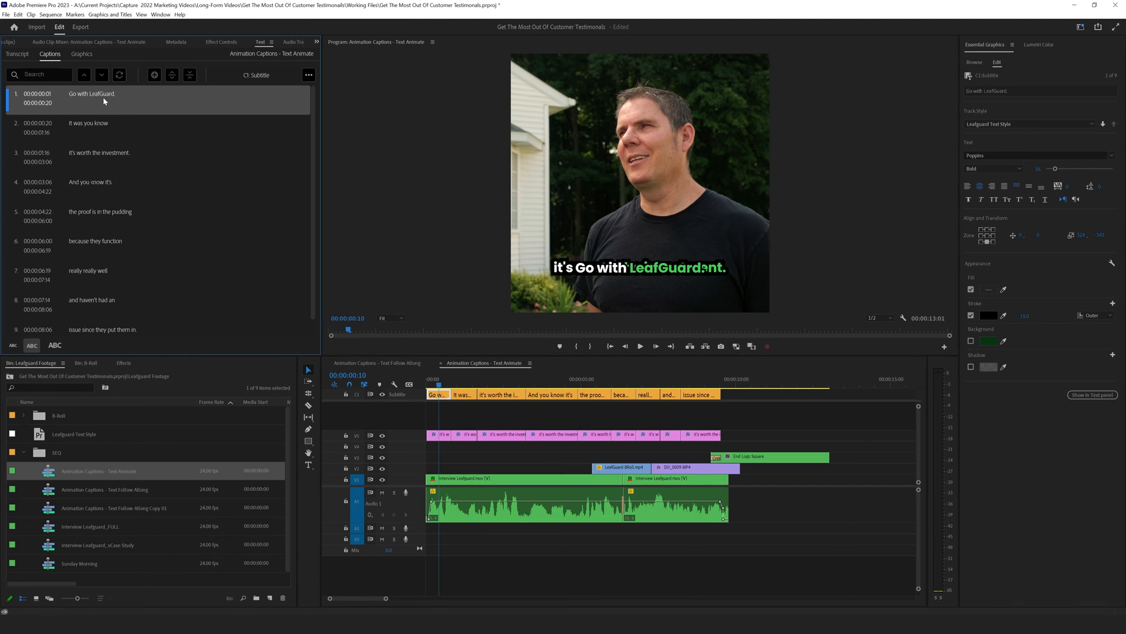
click(441, 434)
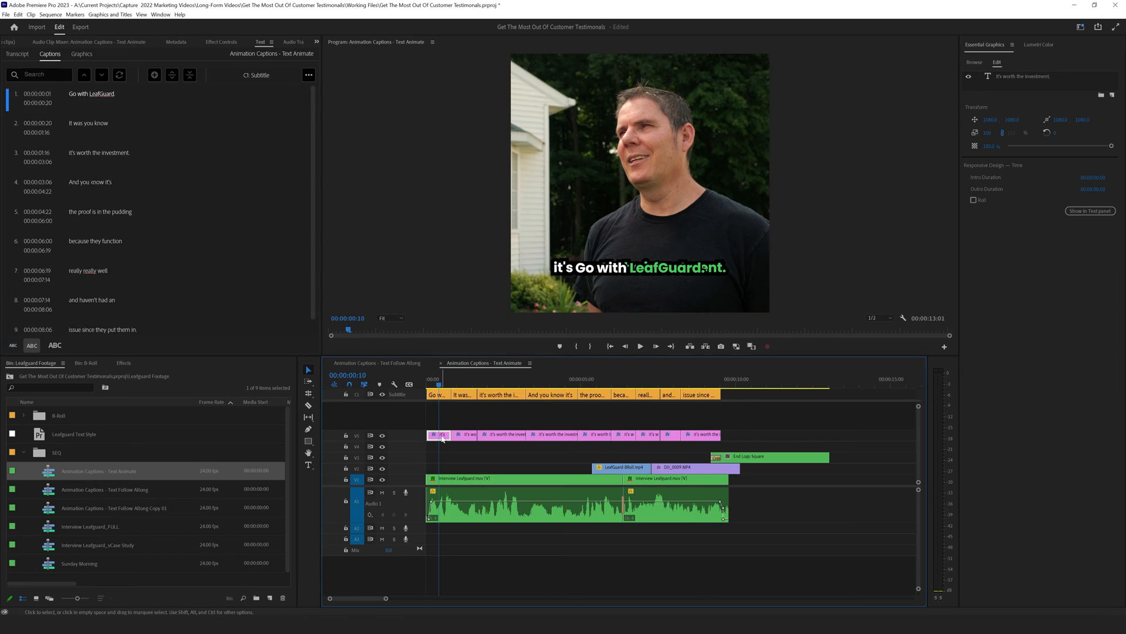
click(81, 53)
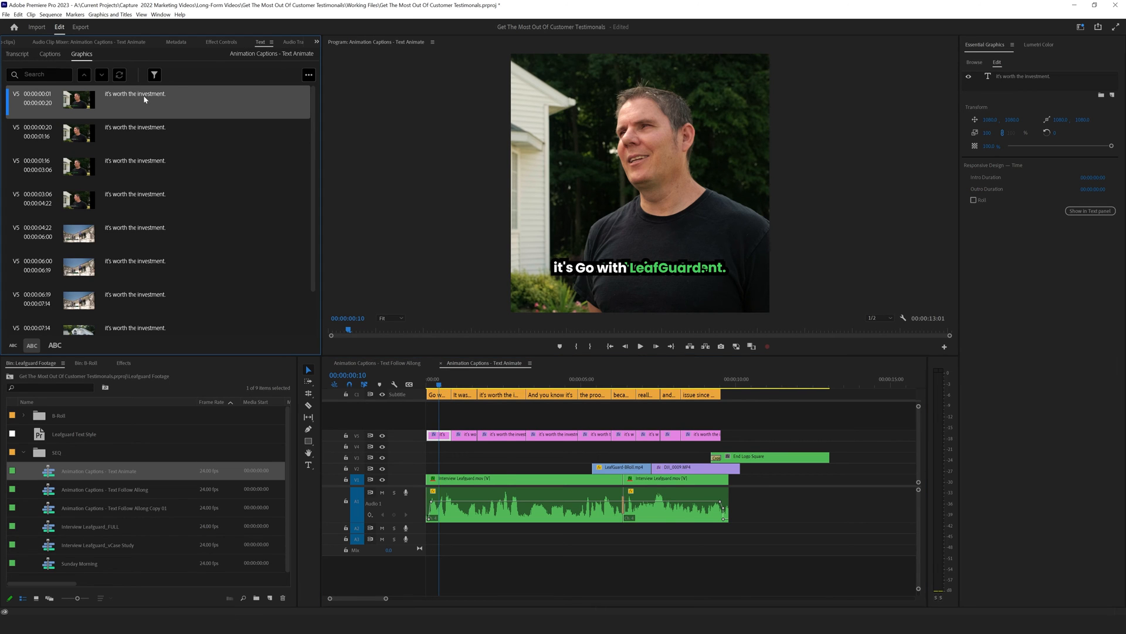
text(Go with LeafGuard)
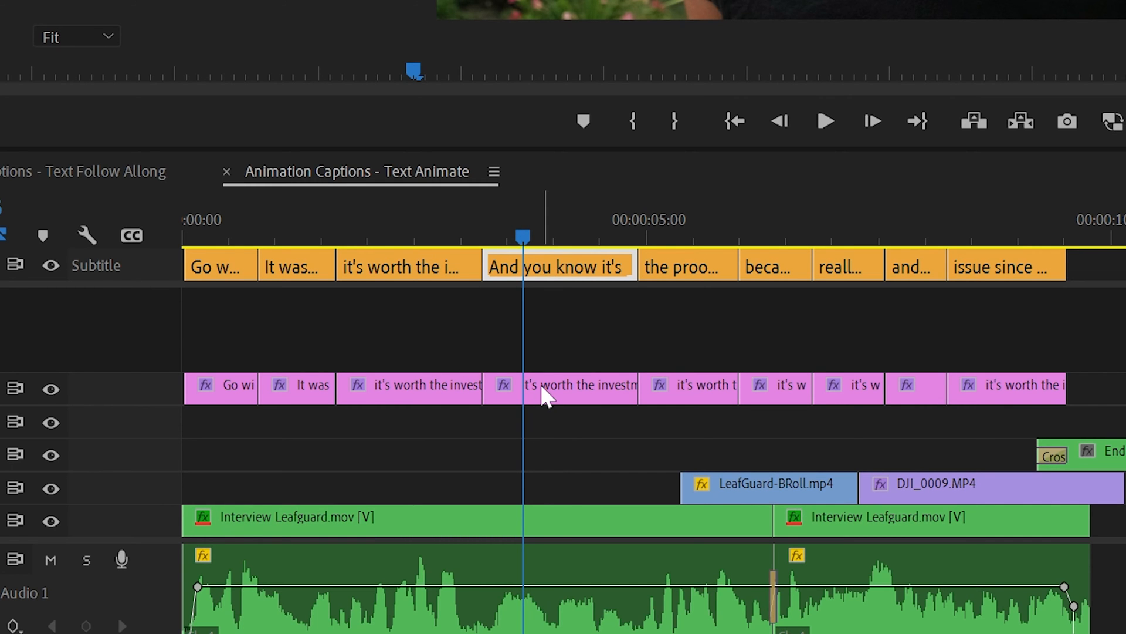
Select the graphic under 'And you know it's' to reword it next
click(561, 386)
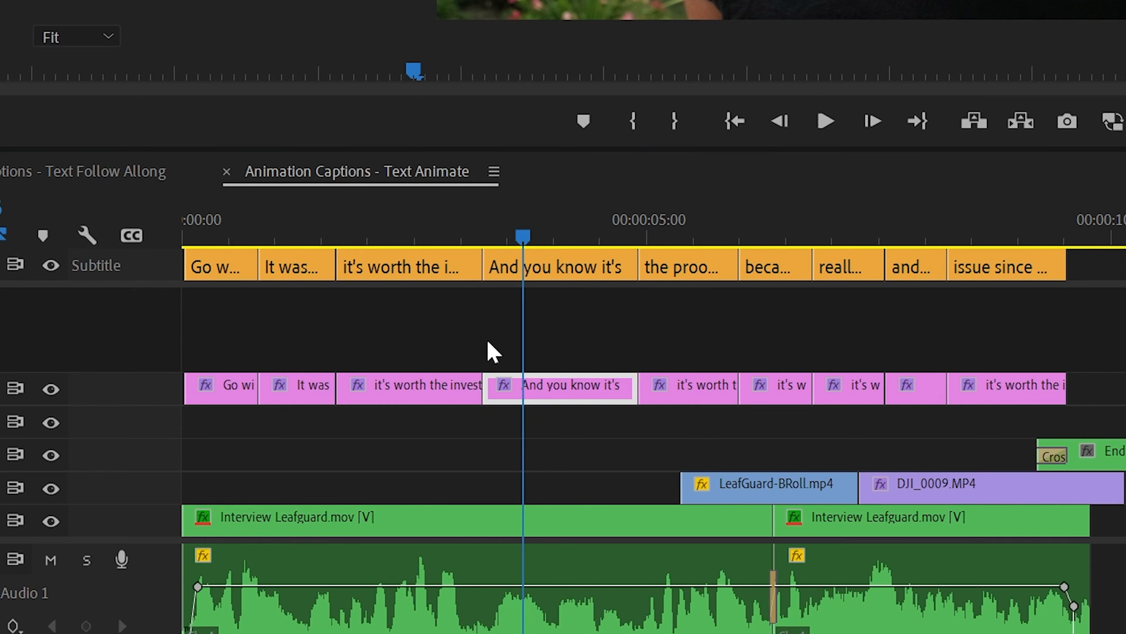
click(687, 266)
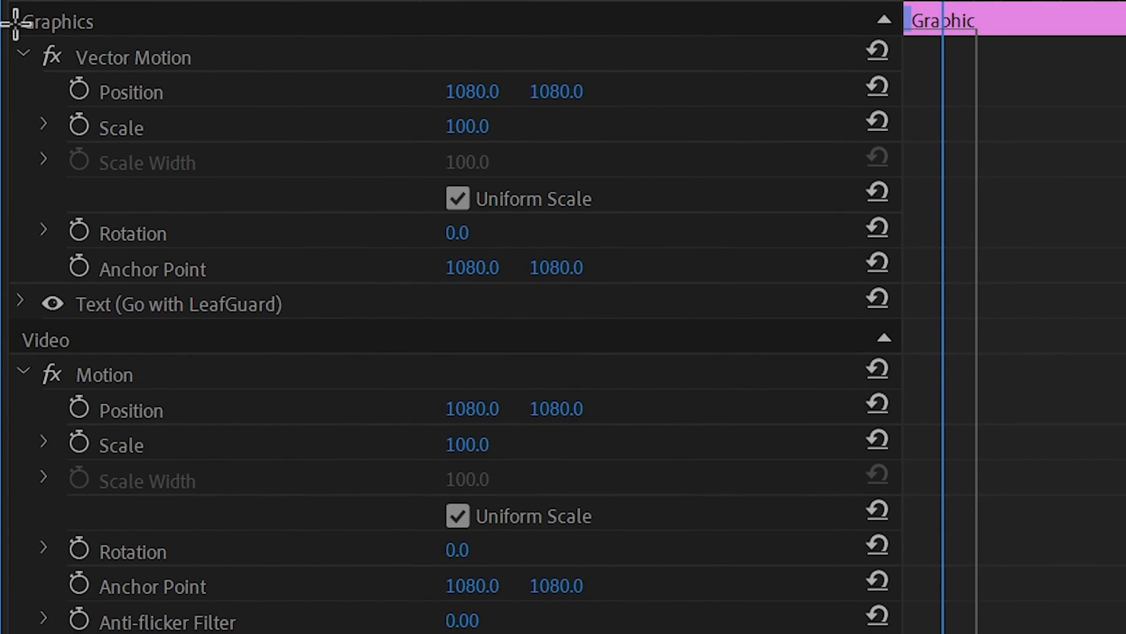
Select the 'Go with LeafGuard.' graphic clip and its Motion effect in Effect Controls
scroll(down, 3)
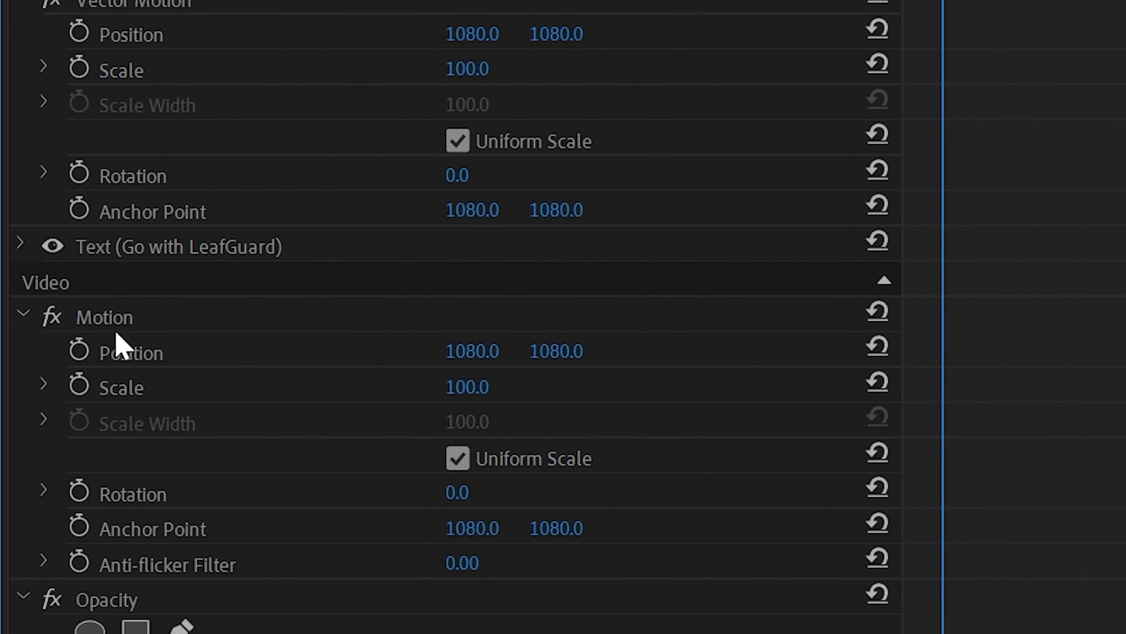
scroll(down, 3)
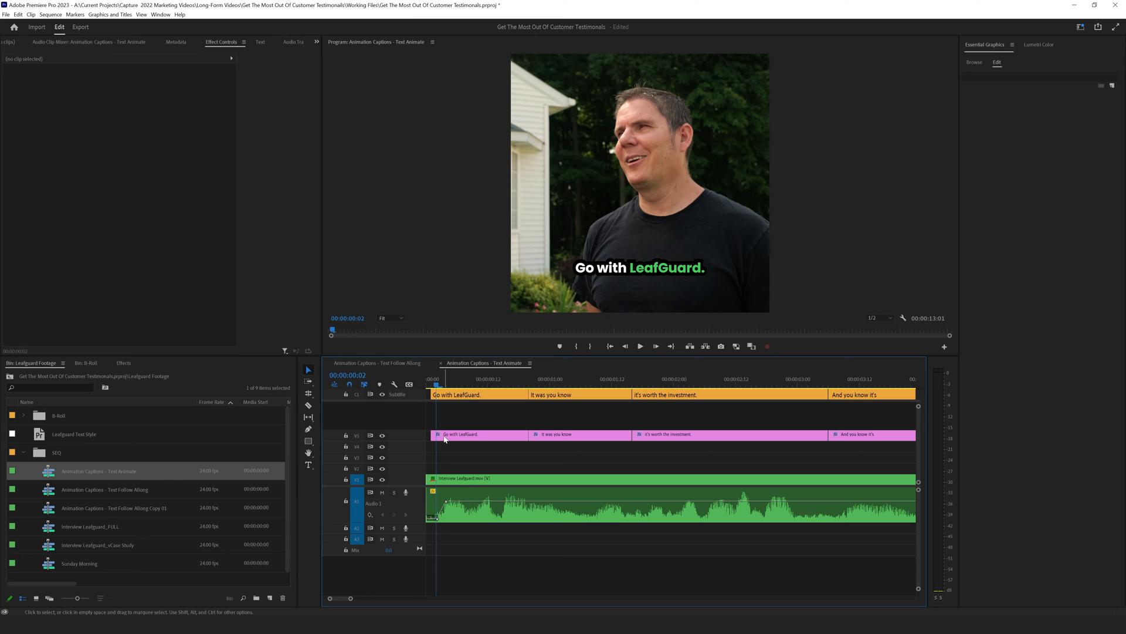
click(478, 434)
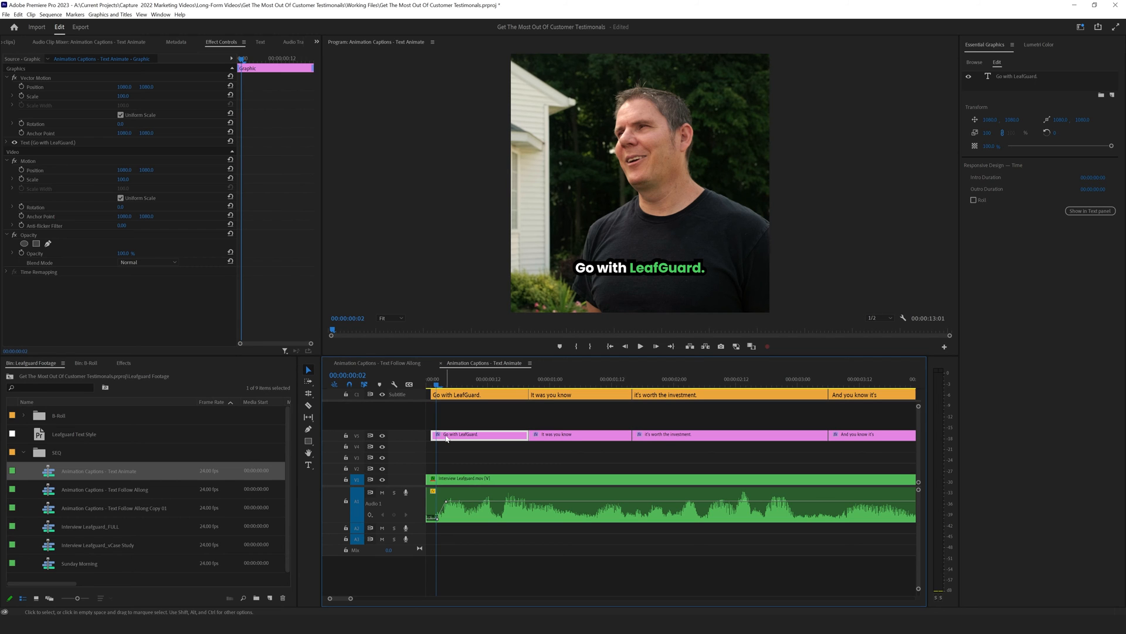
mouse_move(453, 438)
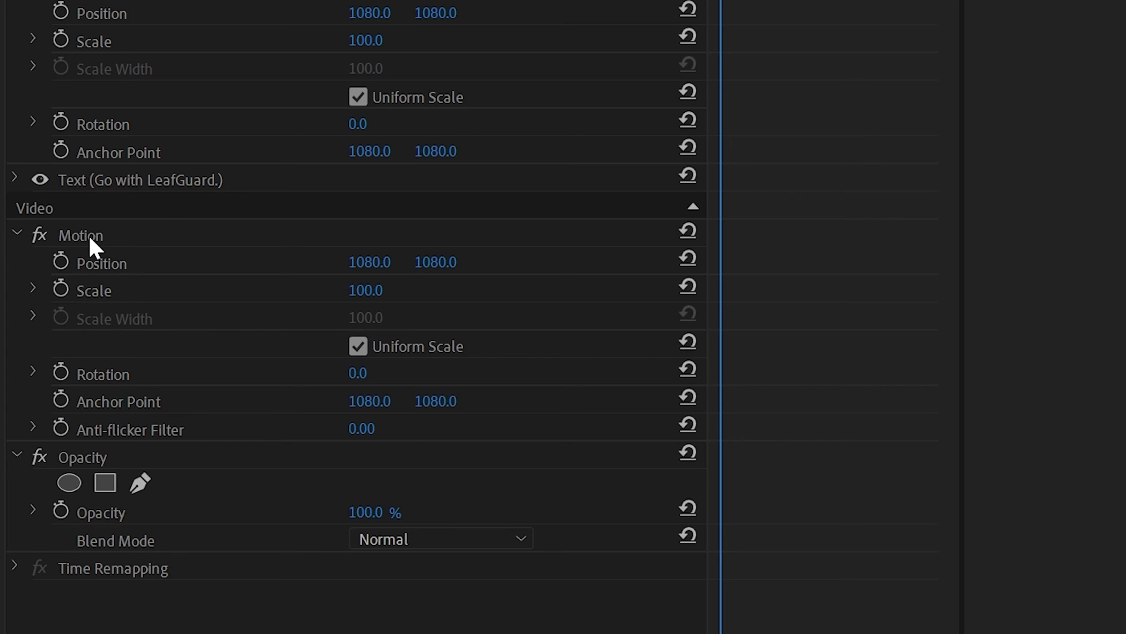
click(79, 234)
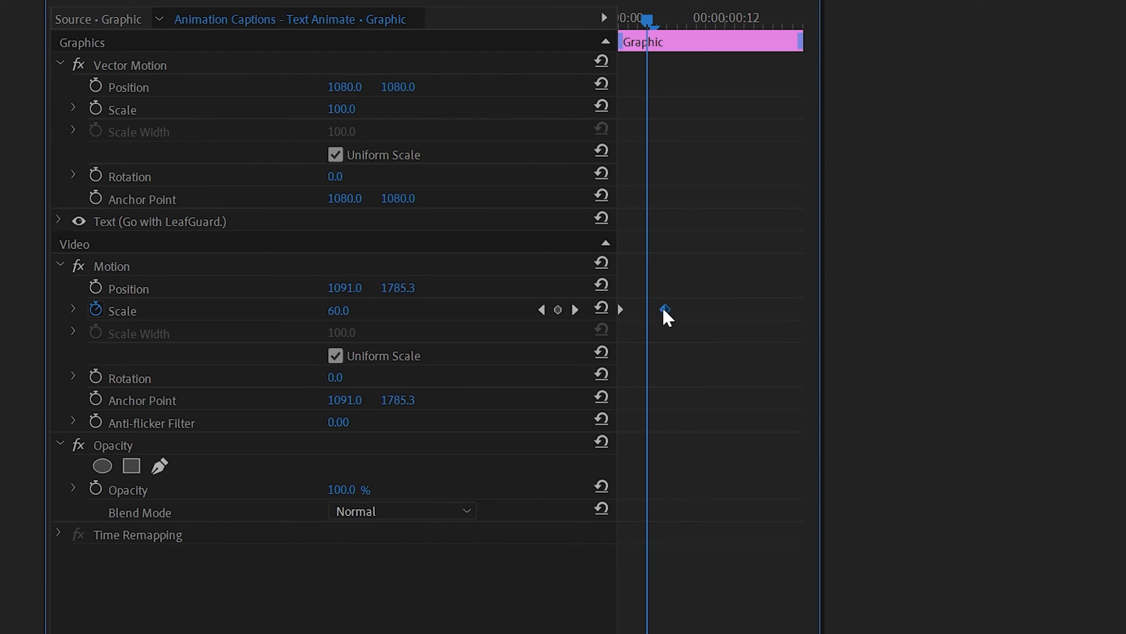
Set the scale keyframe to Ease In and reshape its velocity curve for a smoother pop
right_click(663, 310)
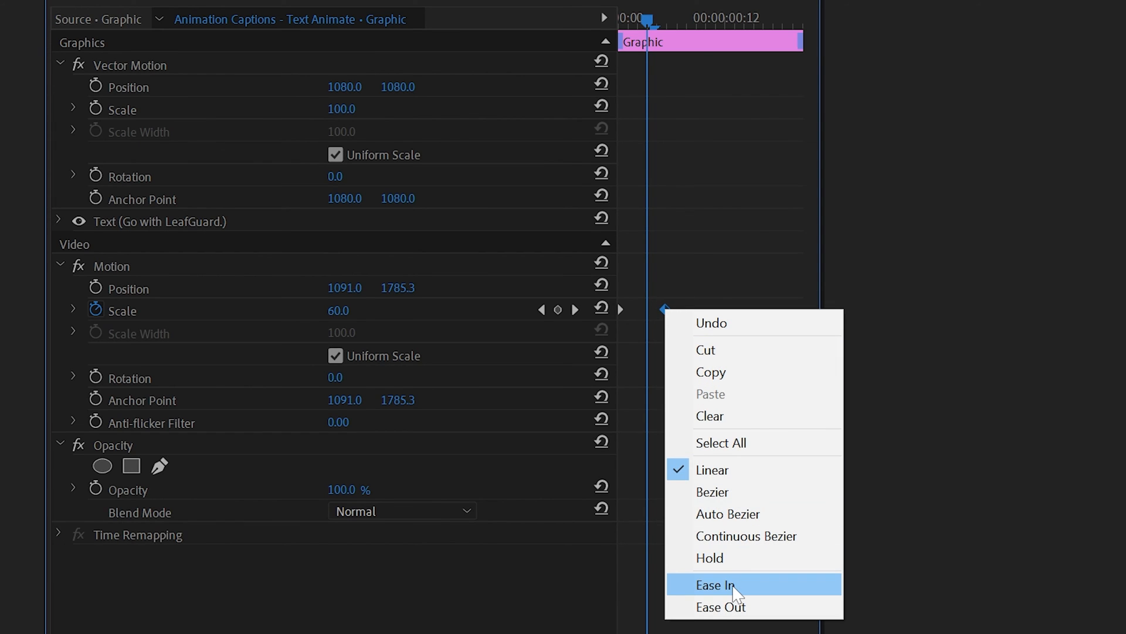
click(714, 584)
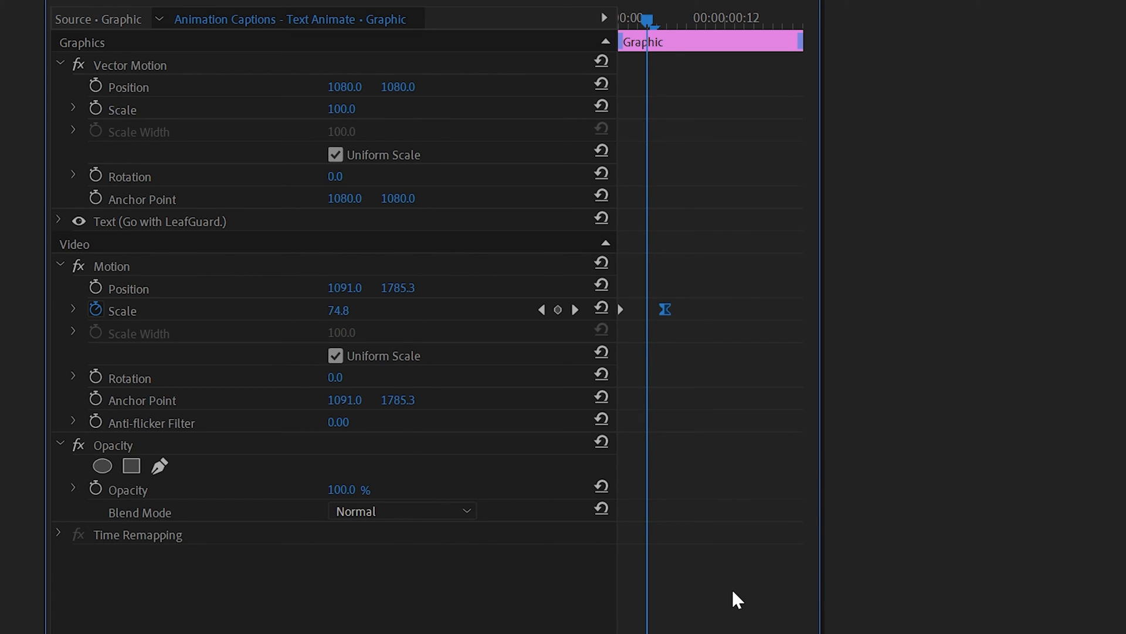
mouse_move(94, 332)
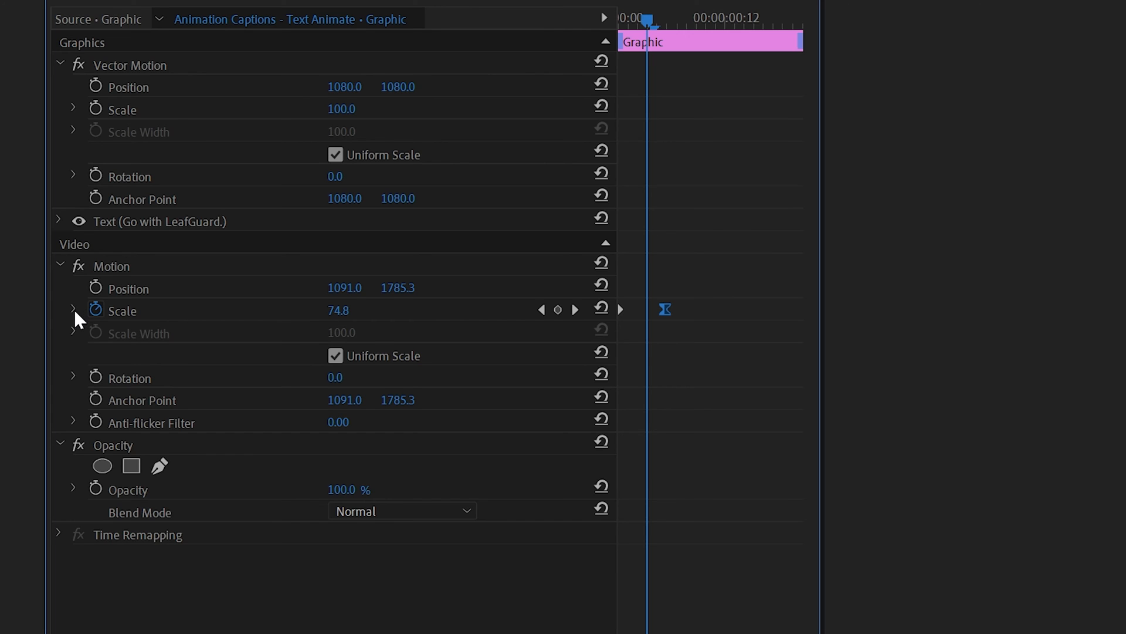
click(73, 310)
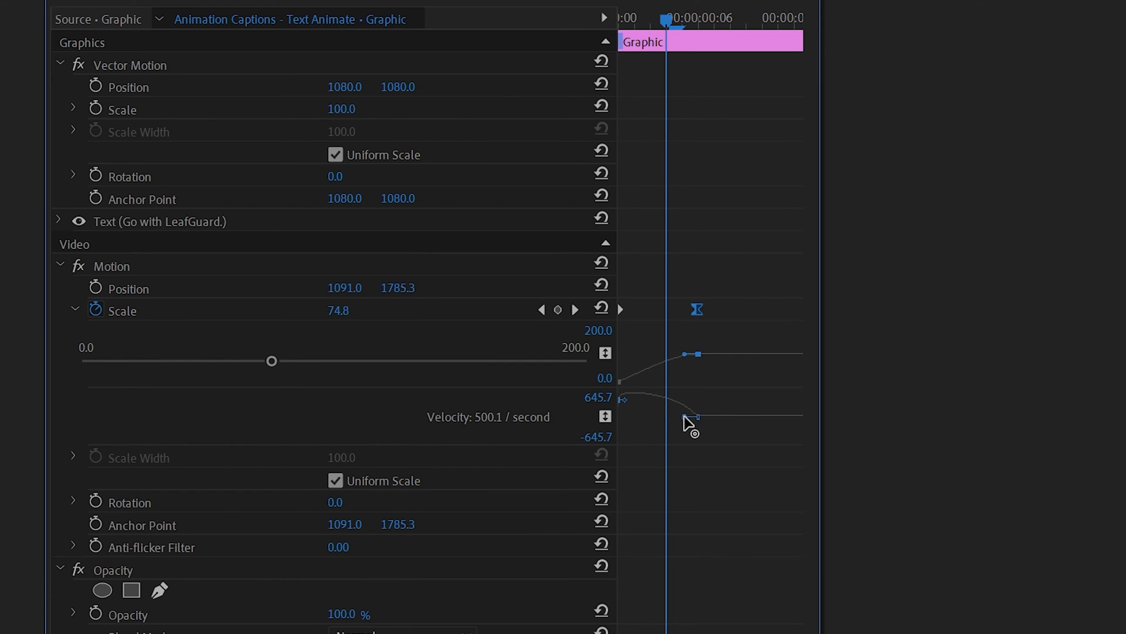
drag(696, 417, 695, 415)
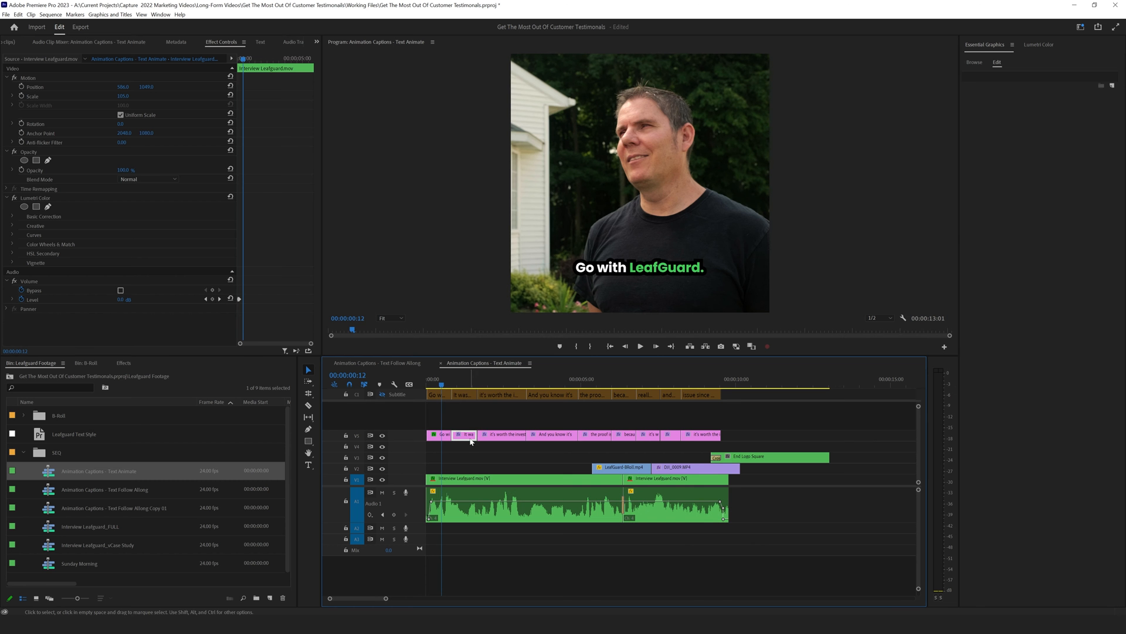
click(595, 434)
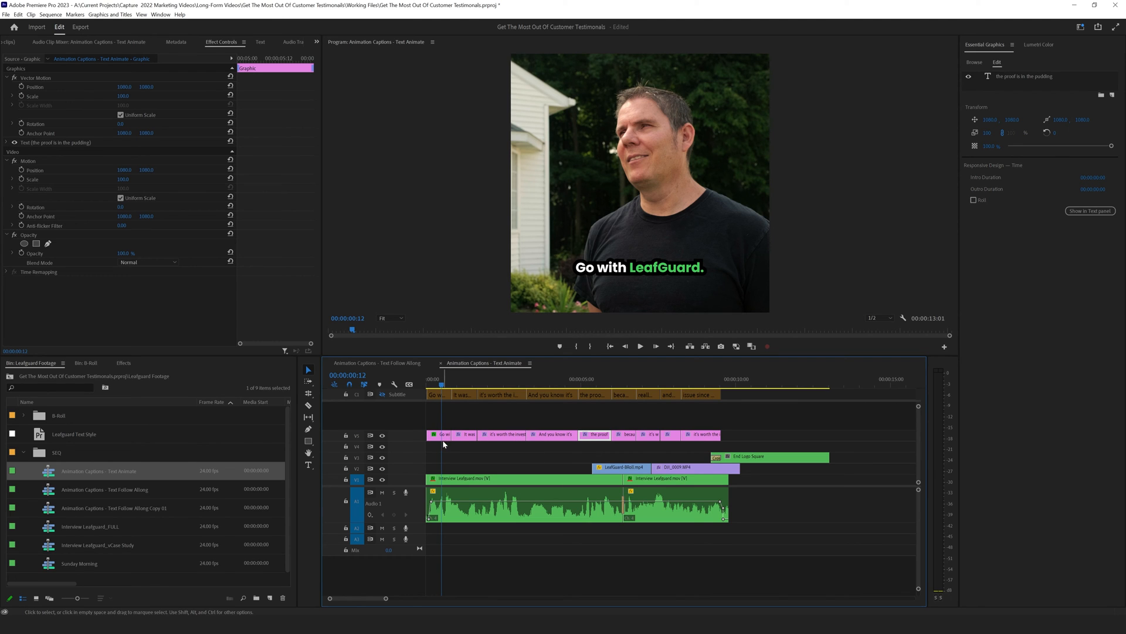
click(440, 434)
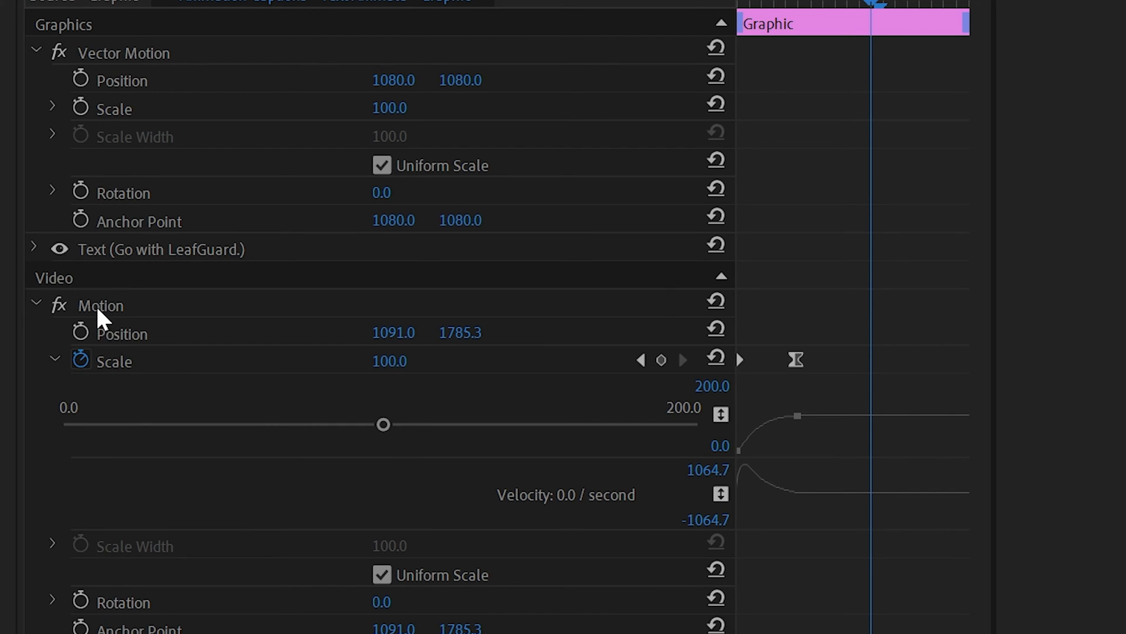
Save the Motion animation as a preset named 'Scale up', anchored to the in point
right_click(101, 305)
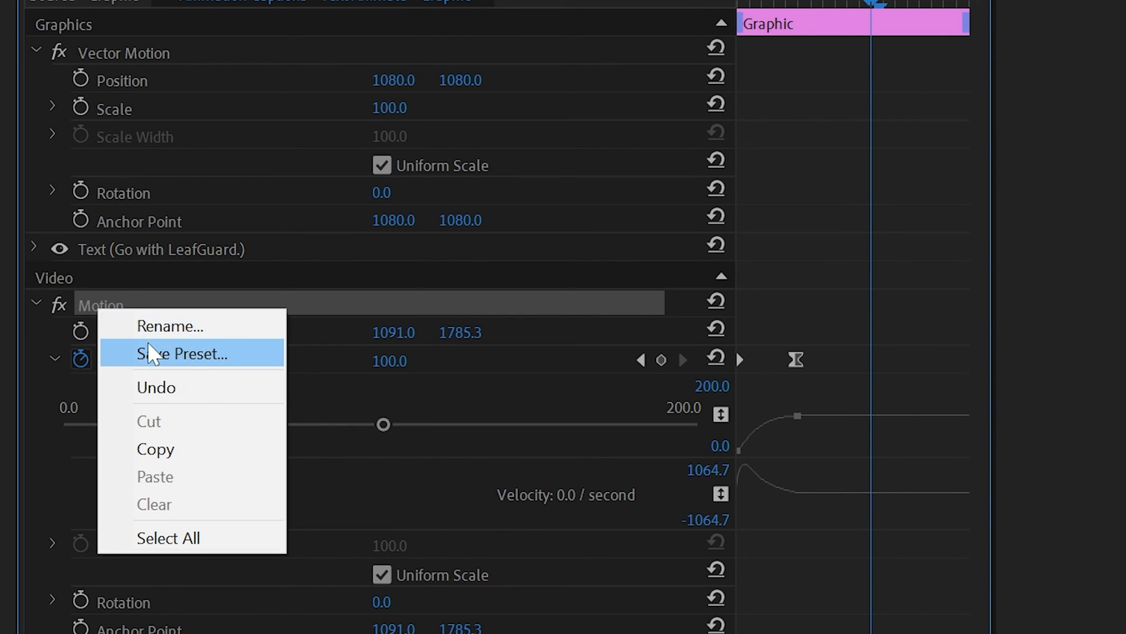
click(181, 353)
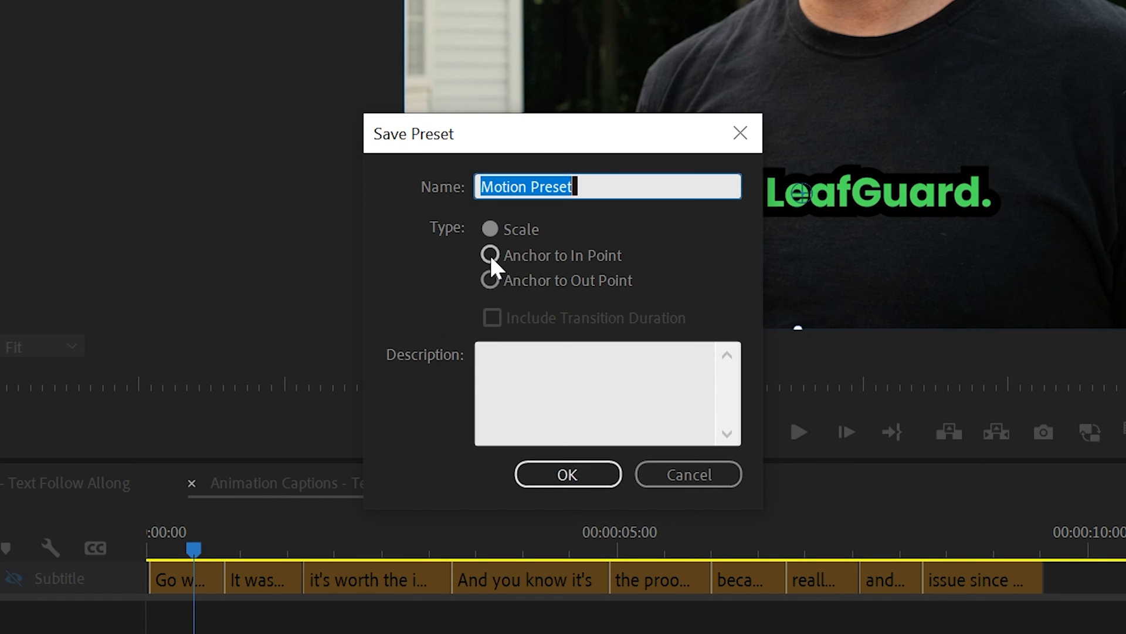
click(491, 254)
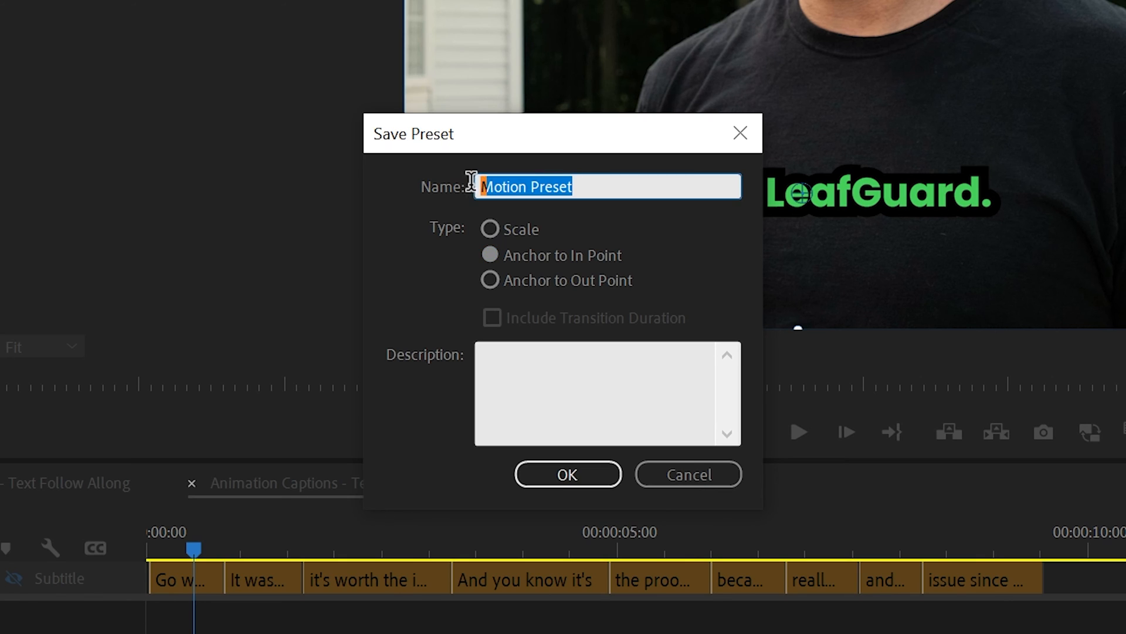
text(Scale up)
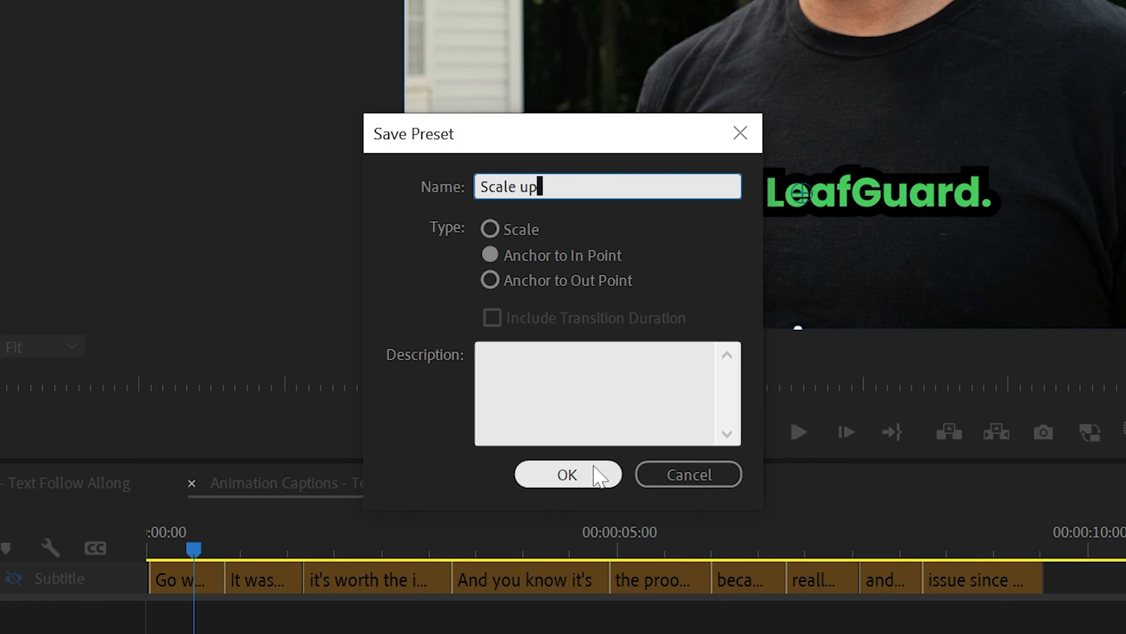
click(566, 474)
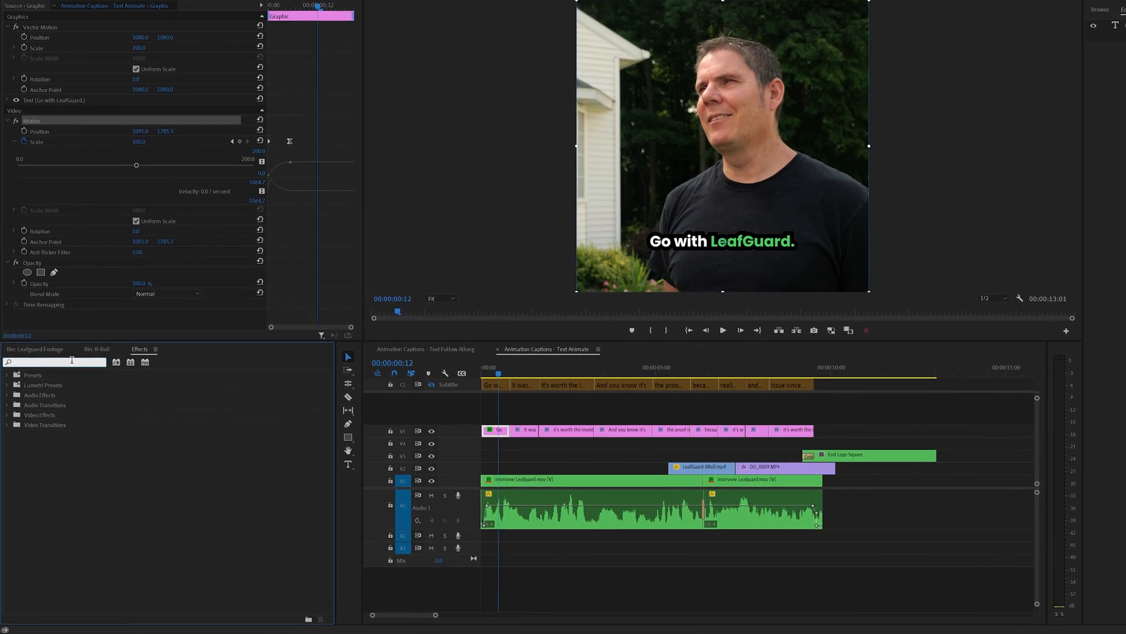
Search the Effects panel for 'sc' and expand Presets to reveal 'Scale up'
text(scale up)
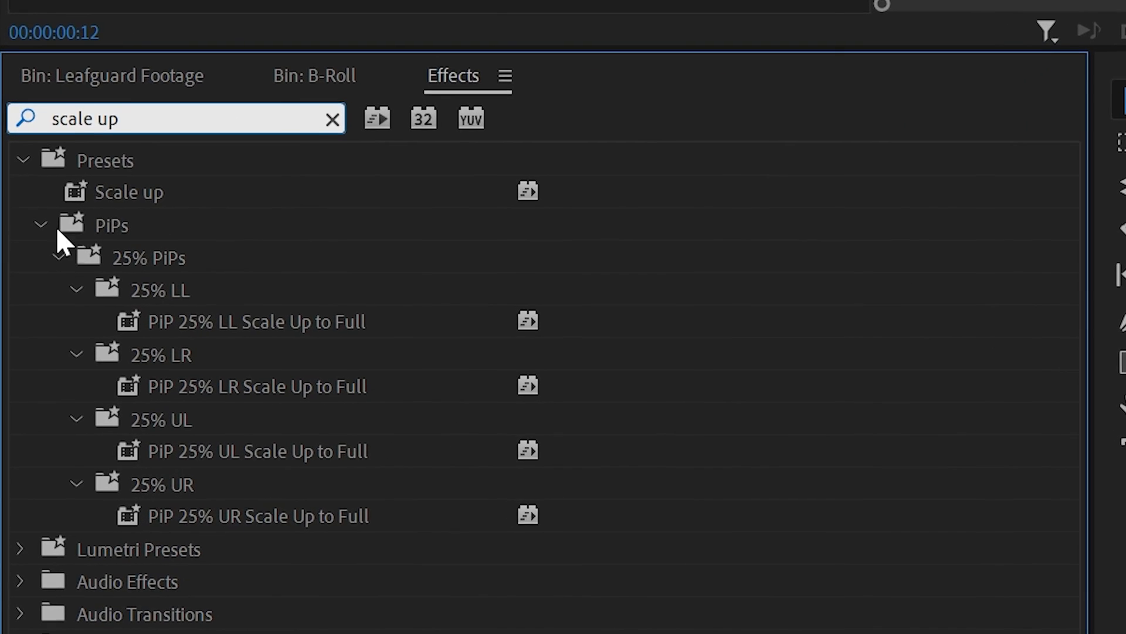
click(130, 192)
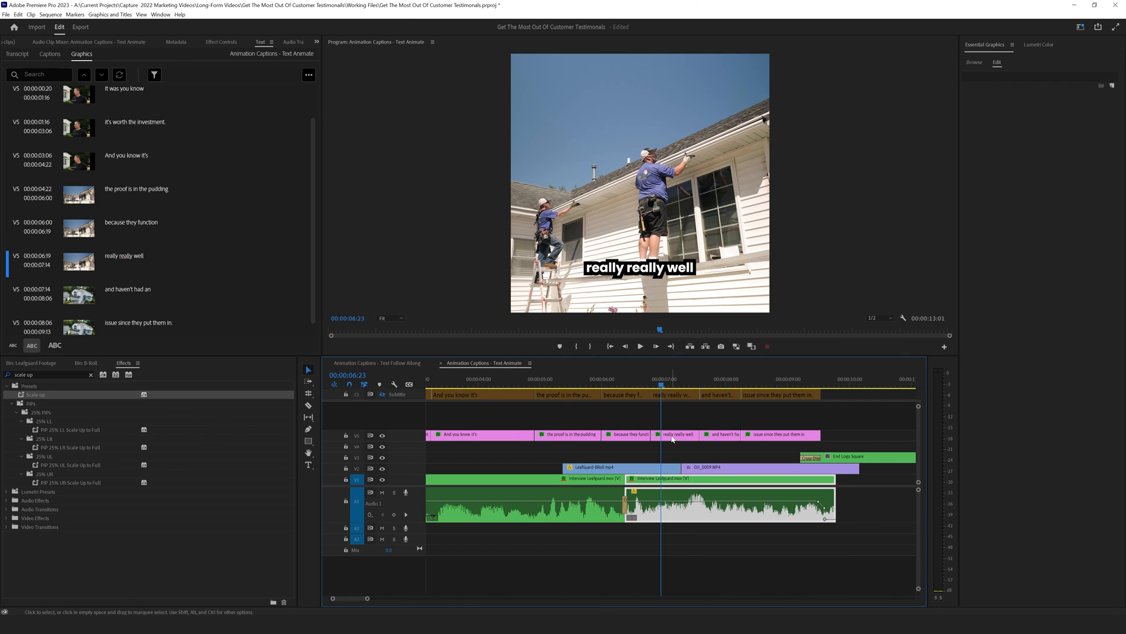
mouse_move(672, 434)
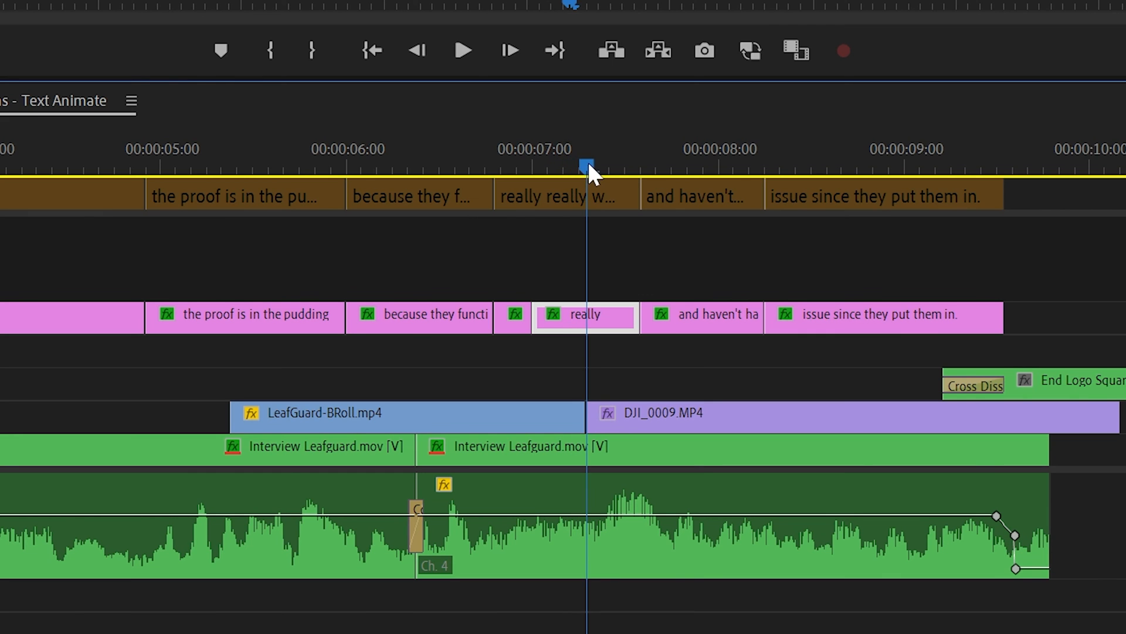
Move to the 'really' caption and select its word clips for the Scale up preset
click(610, 316)
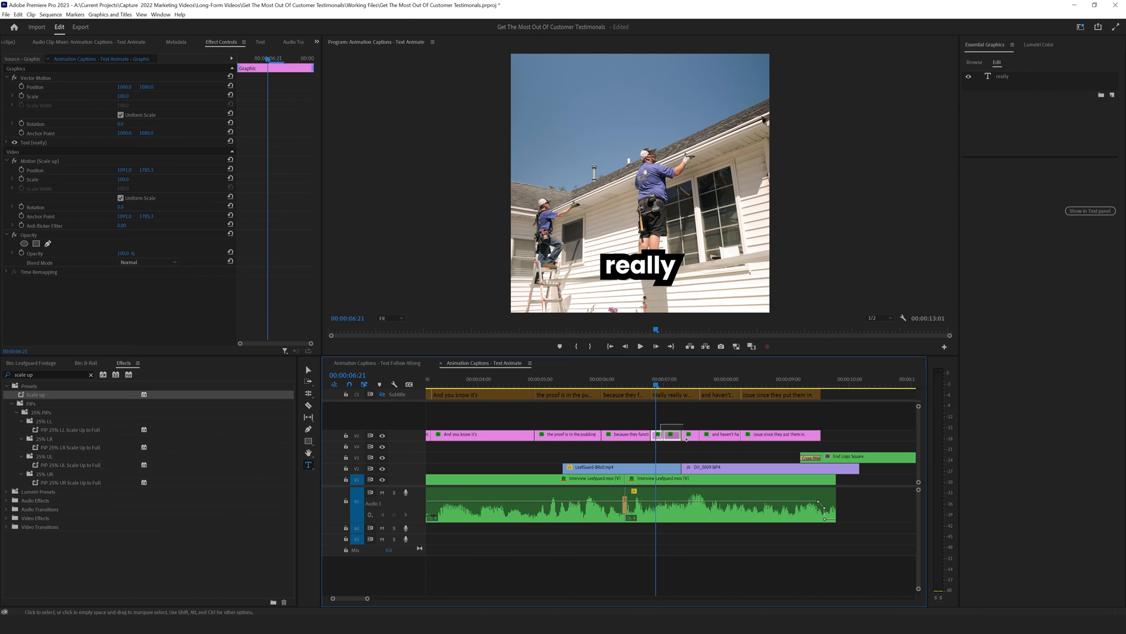
click(625, 434)
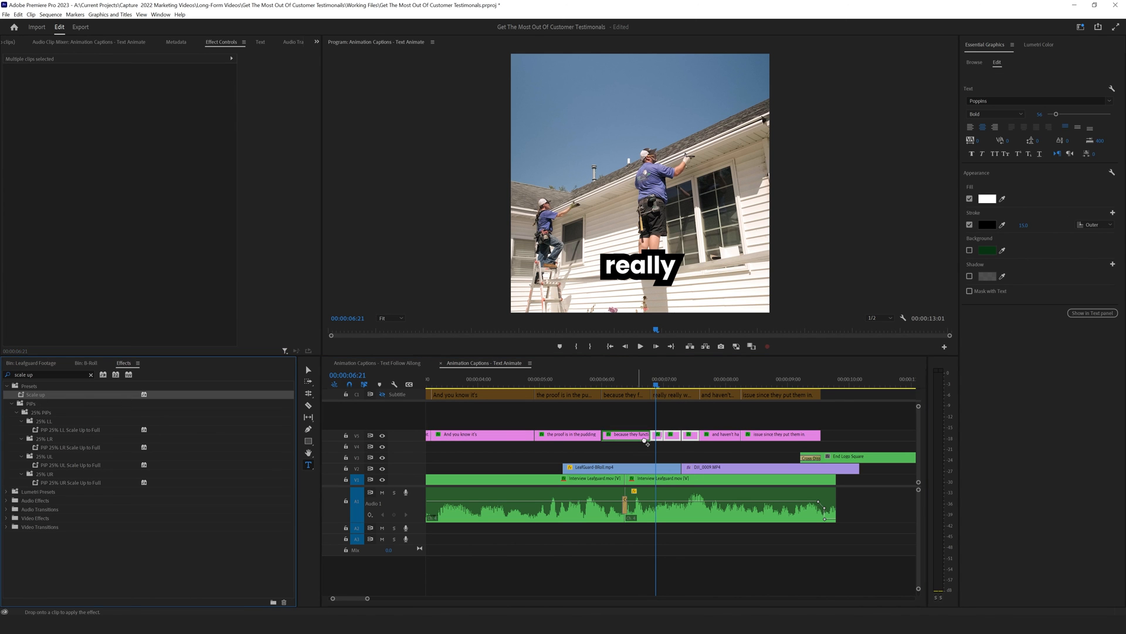